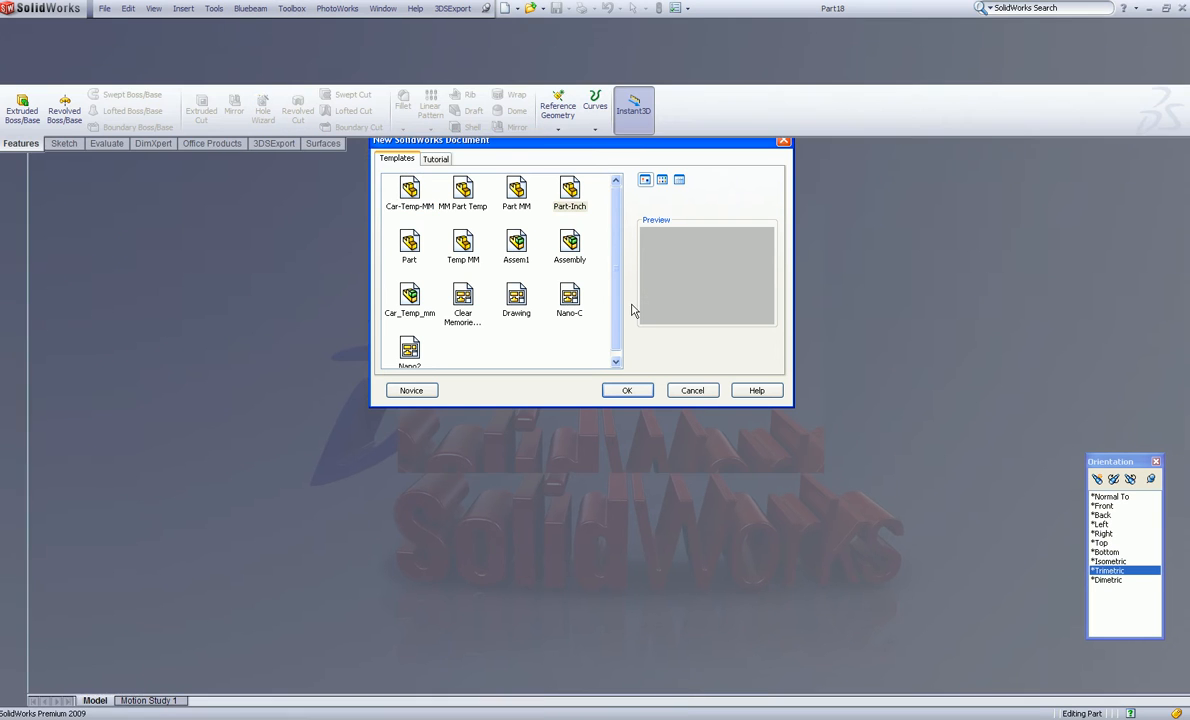
# Create a new part and open a sketch on the Front plane
pyautogui.click(627, 390)
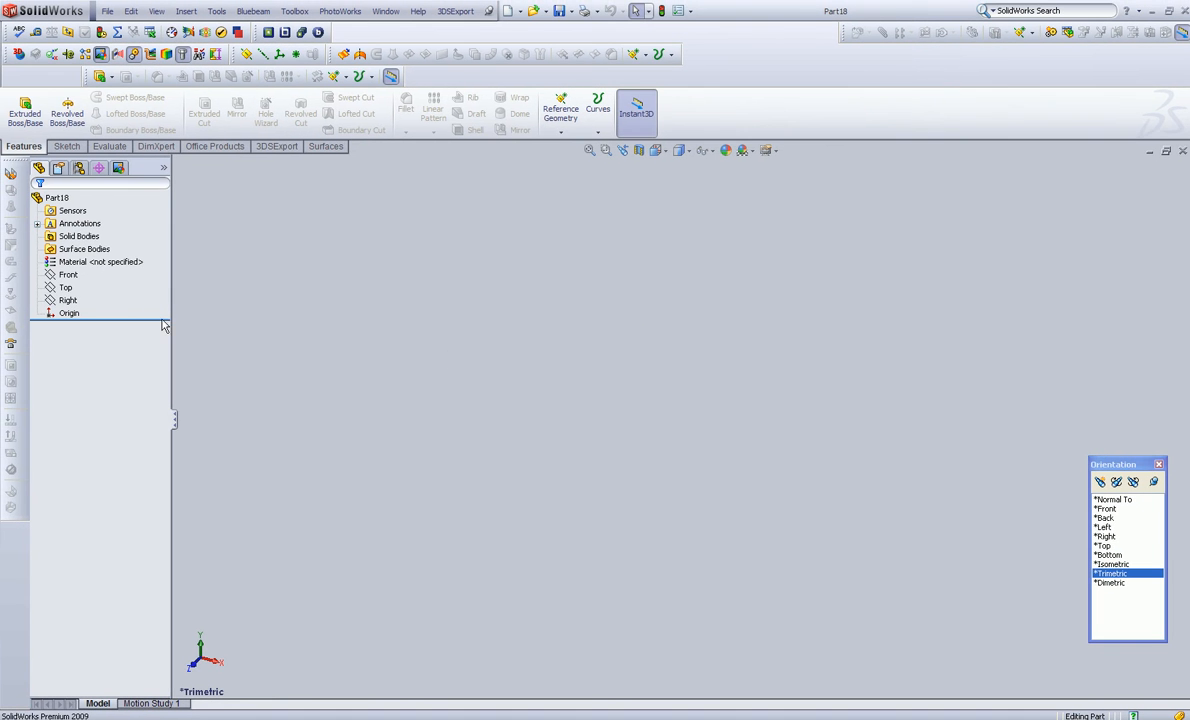
pyautogui.click(68, 275)
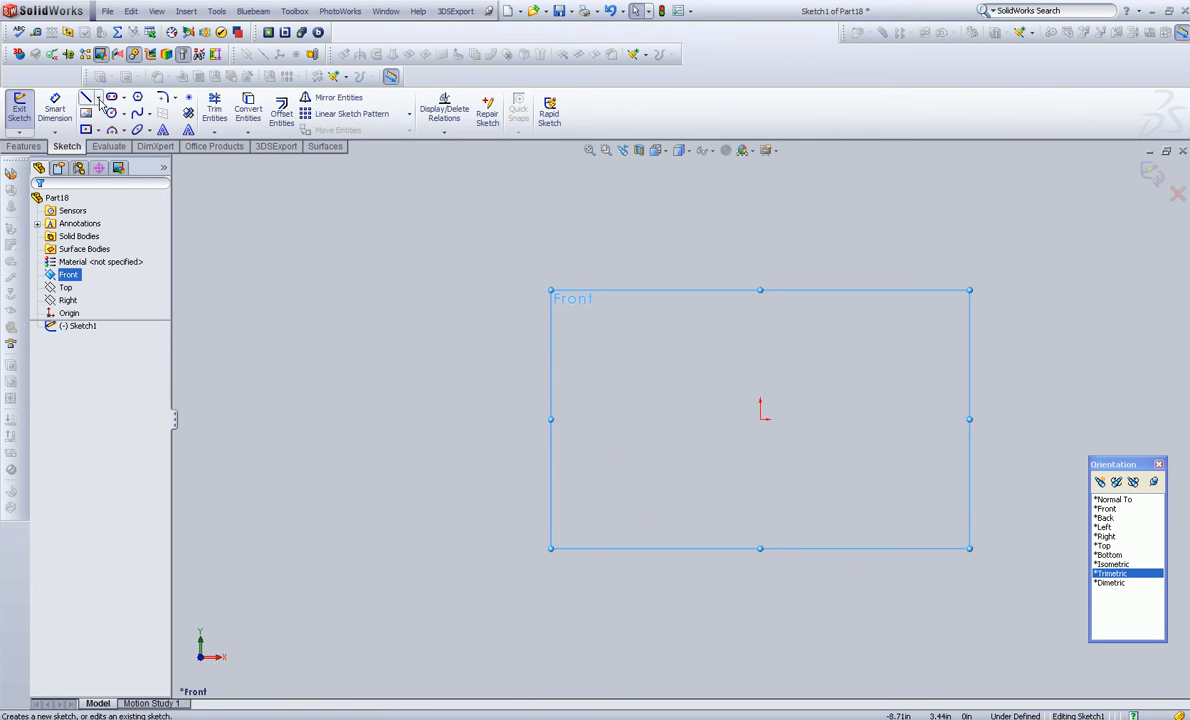
# Draw a vertical construction centerline through the origin and end the line command
pyautogui.click(87, 97)
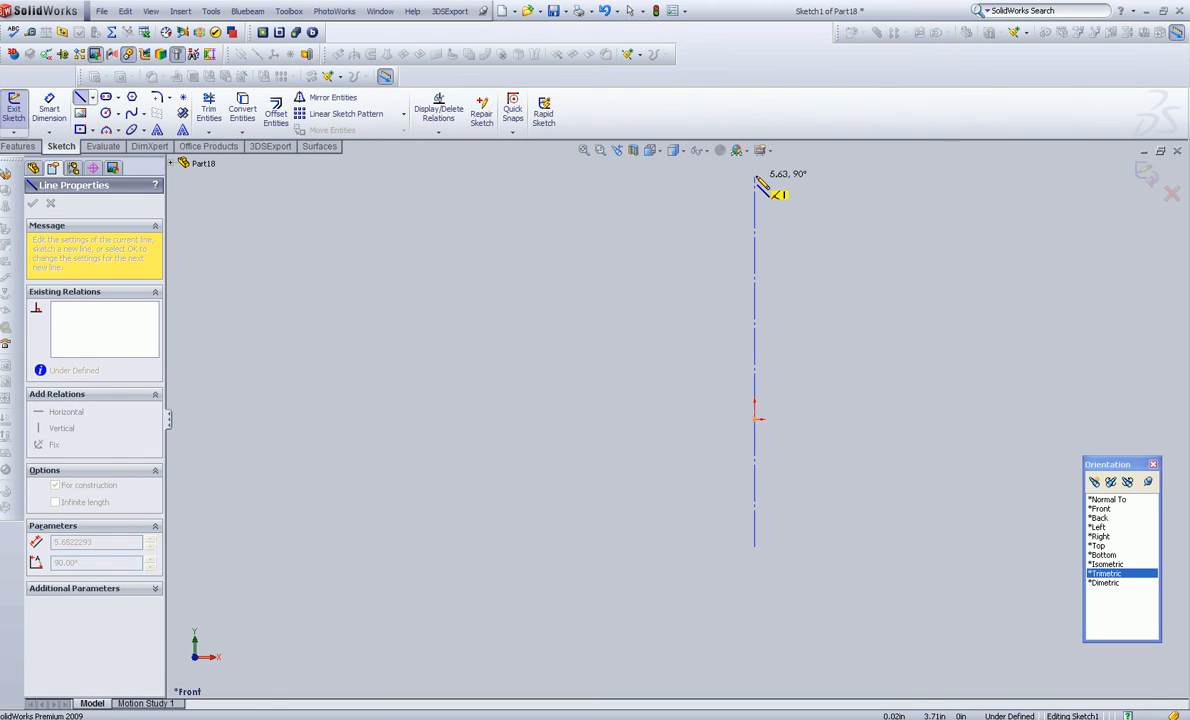
pyautogui.rightClick(755, 195)
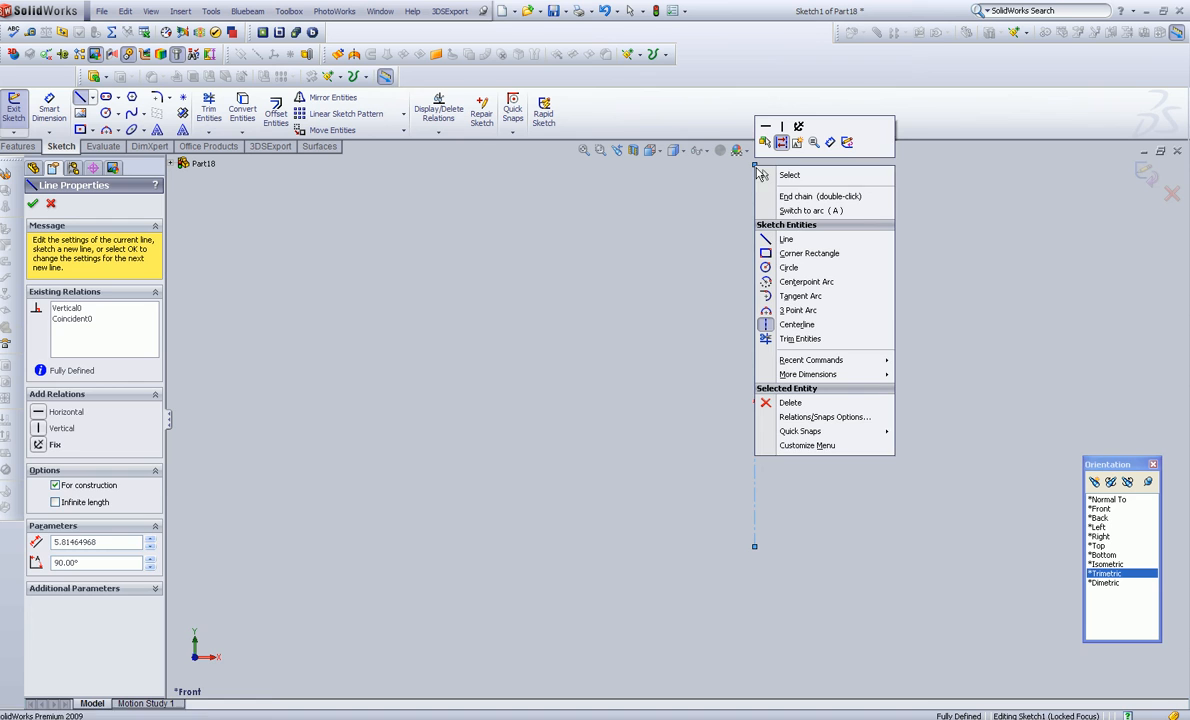
pyautogui.click(789, 175)
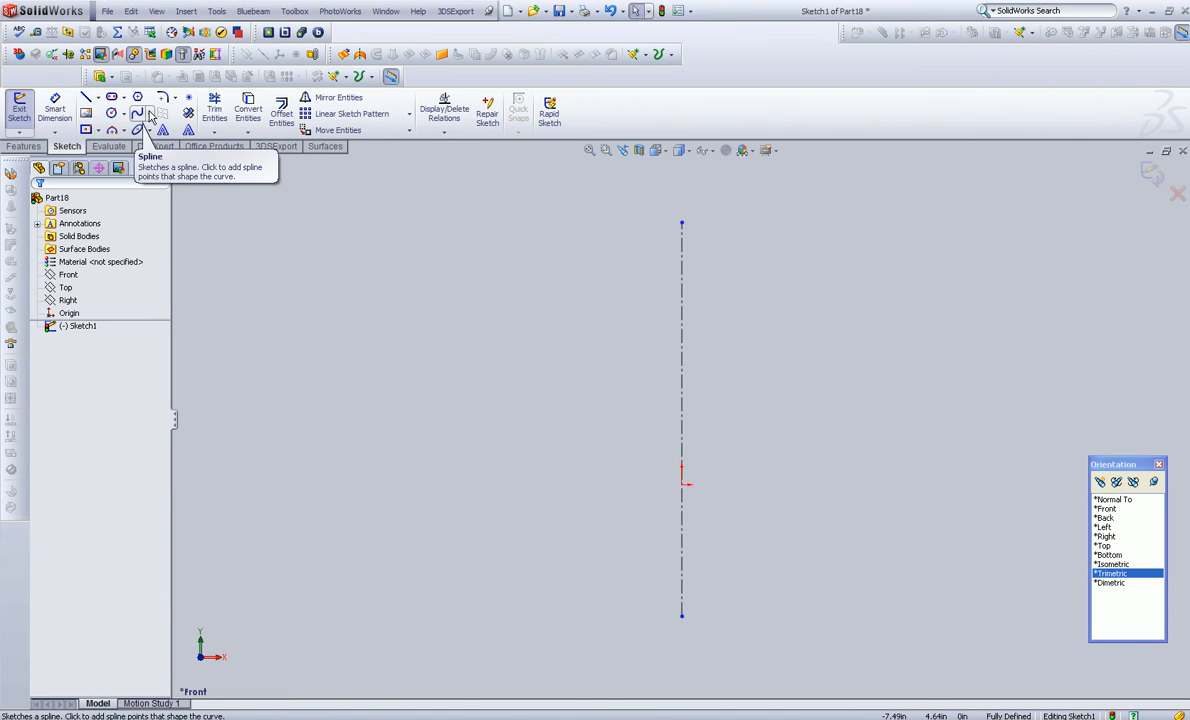
# Sketch a wavy spline profile down the right side of the centerline
pyautogui.click(137, 113)
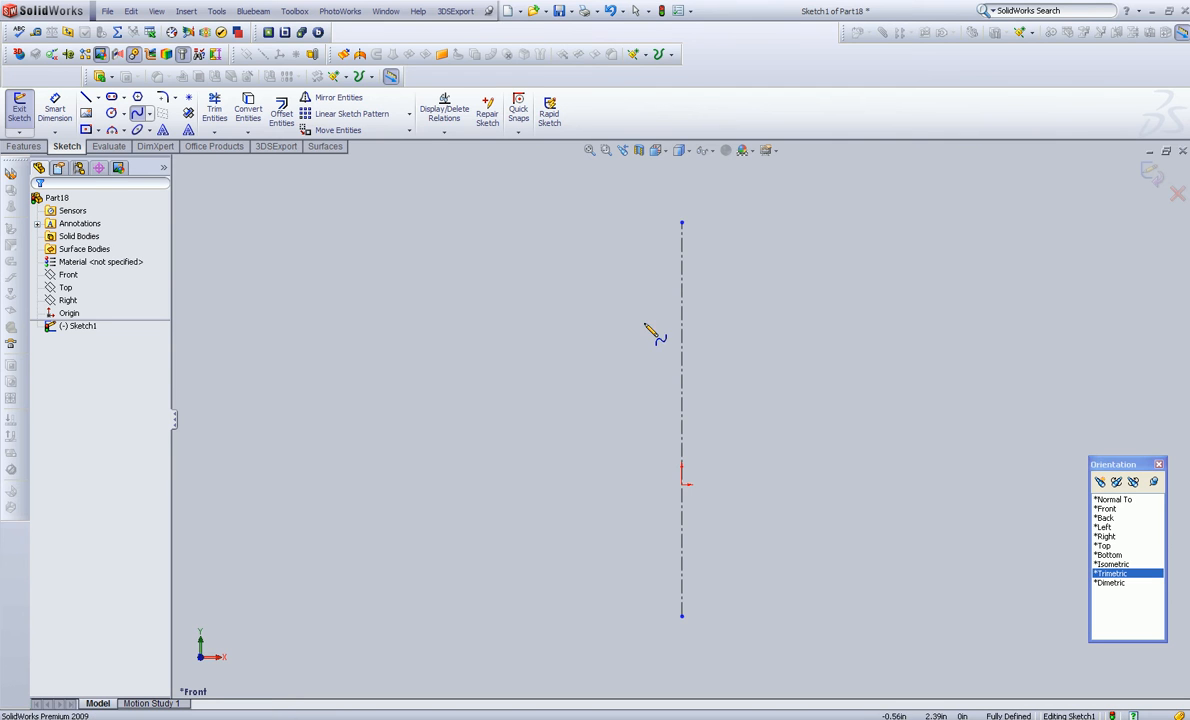
pyautogui.moveTo(715, 257)
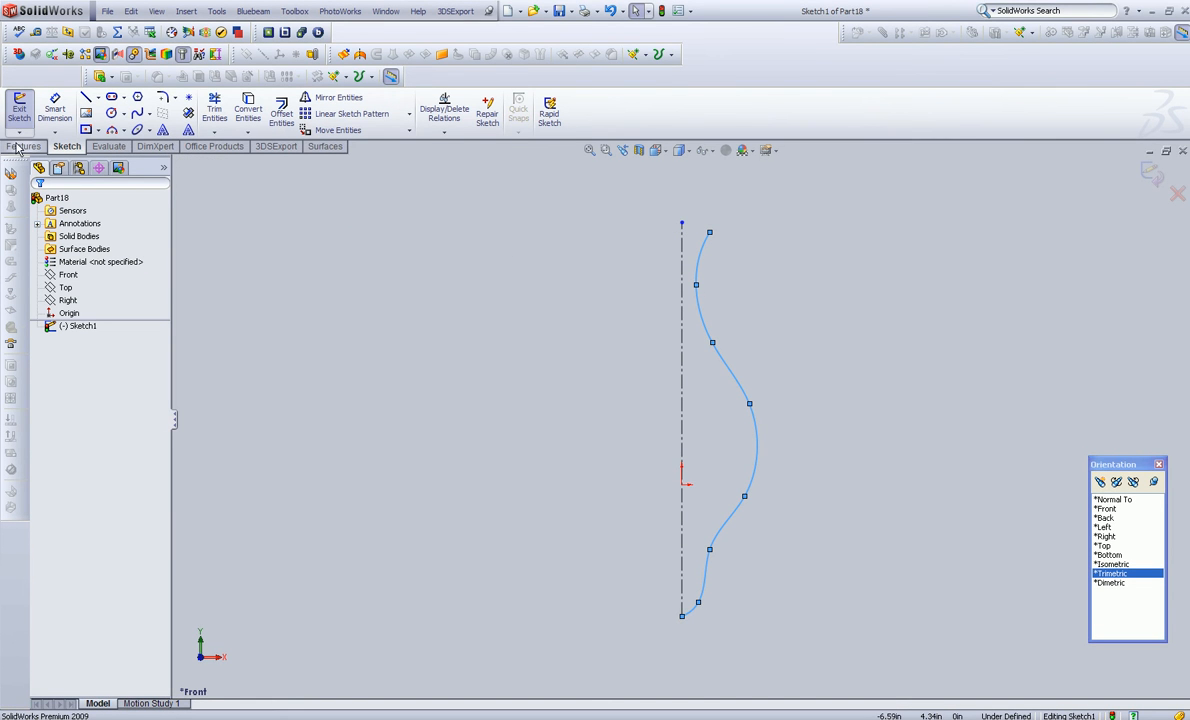
pyautogui.click(22, 146)
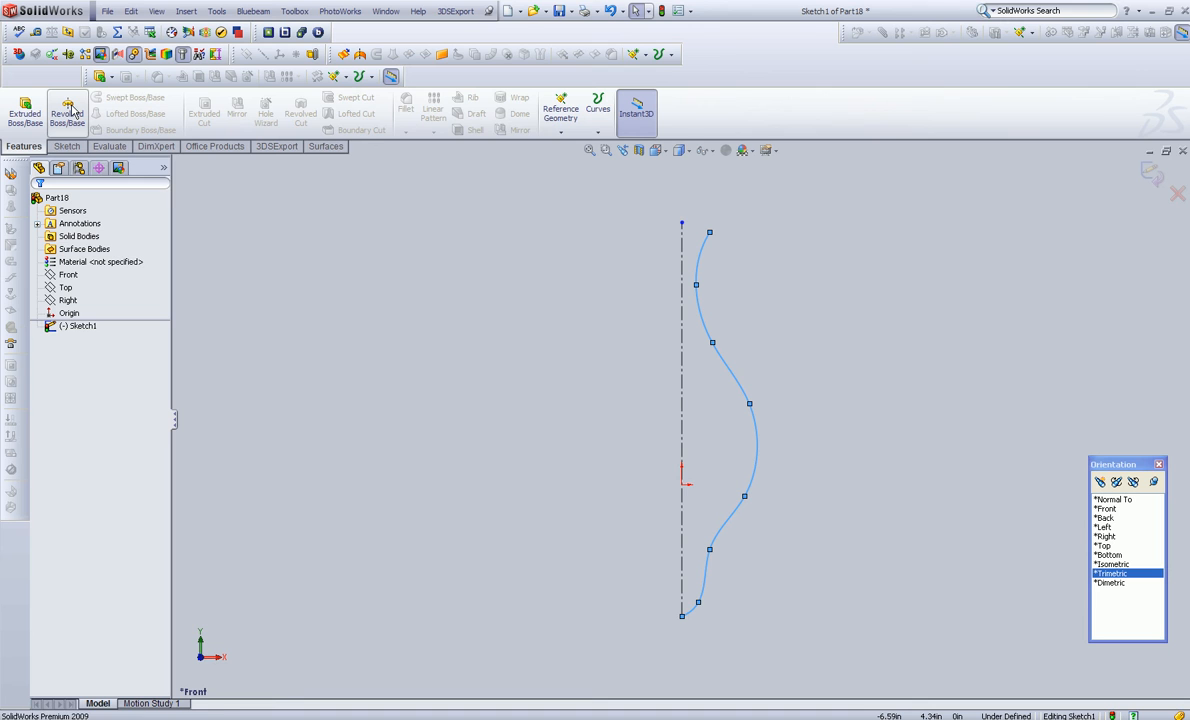
pyautogui.moveTo(68, 110)
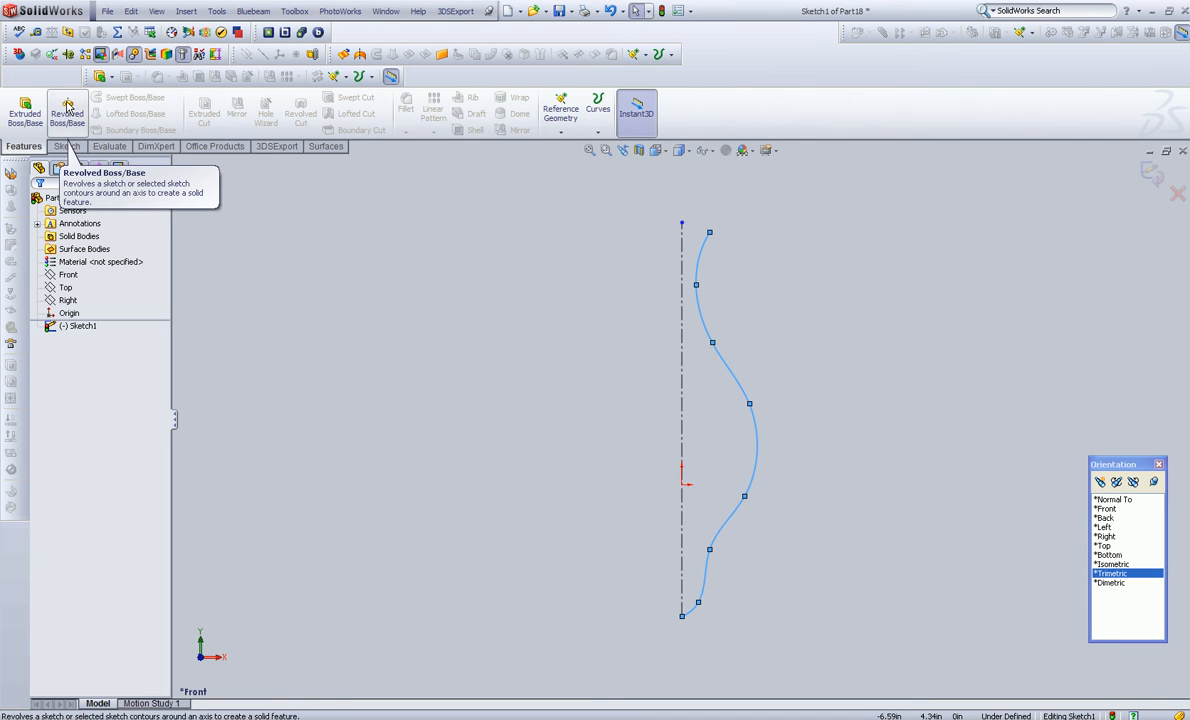
pyautogui.click(67, 110)
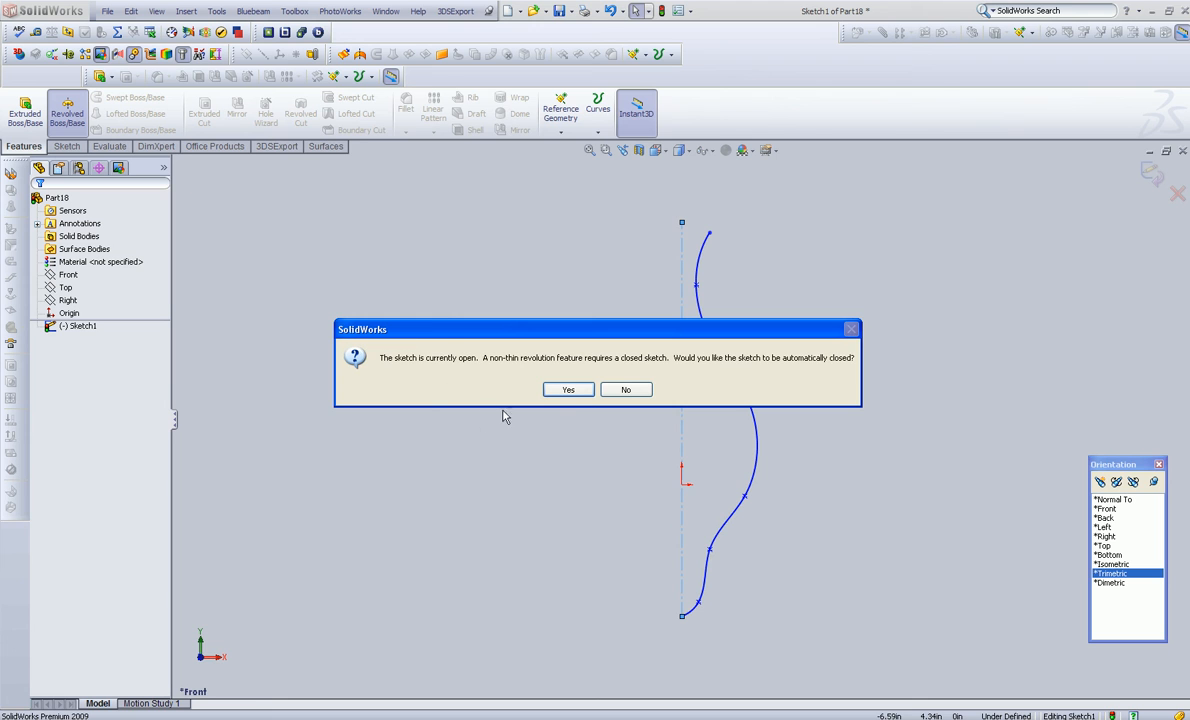
pyautogui.click(568, 389)
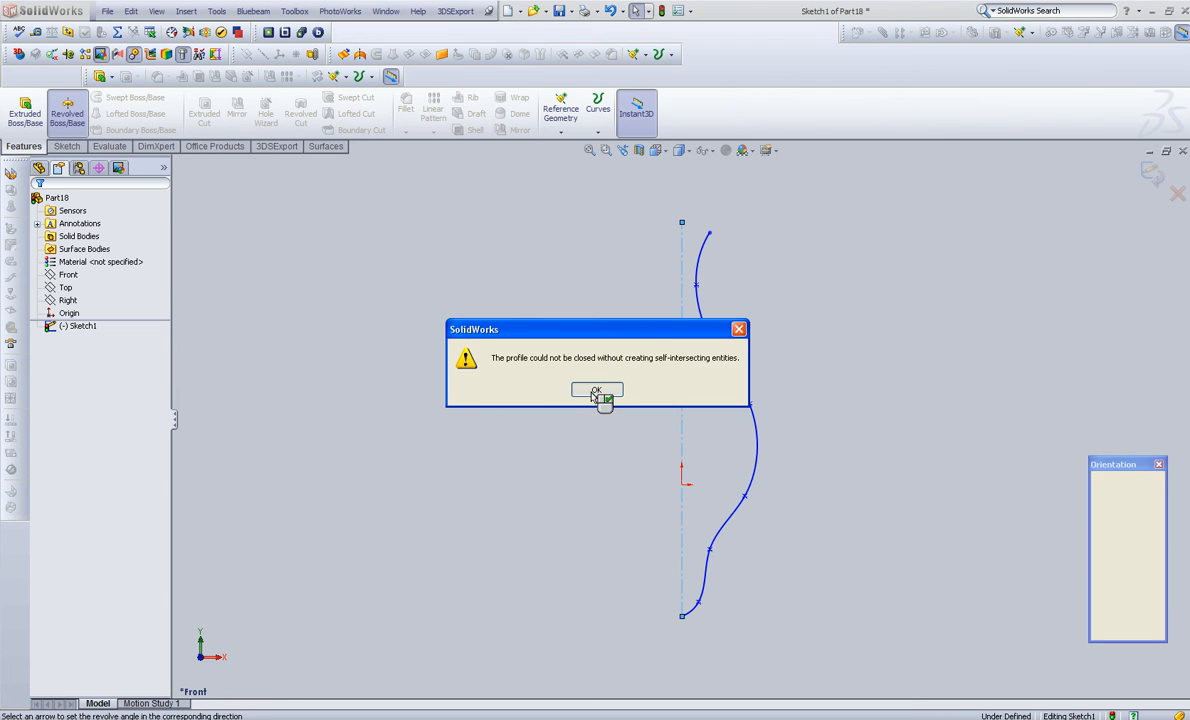
pyautogui.click(596, 390)
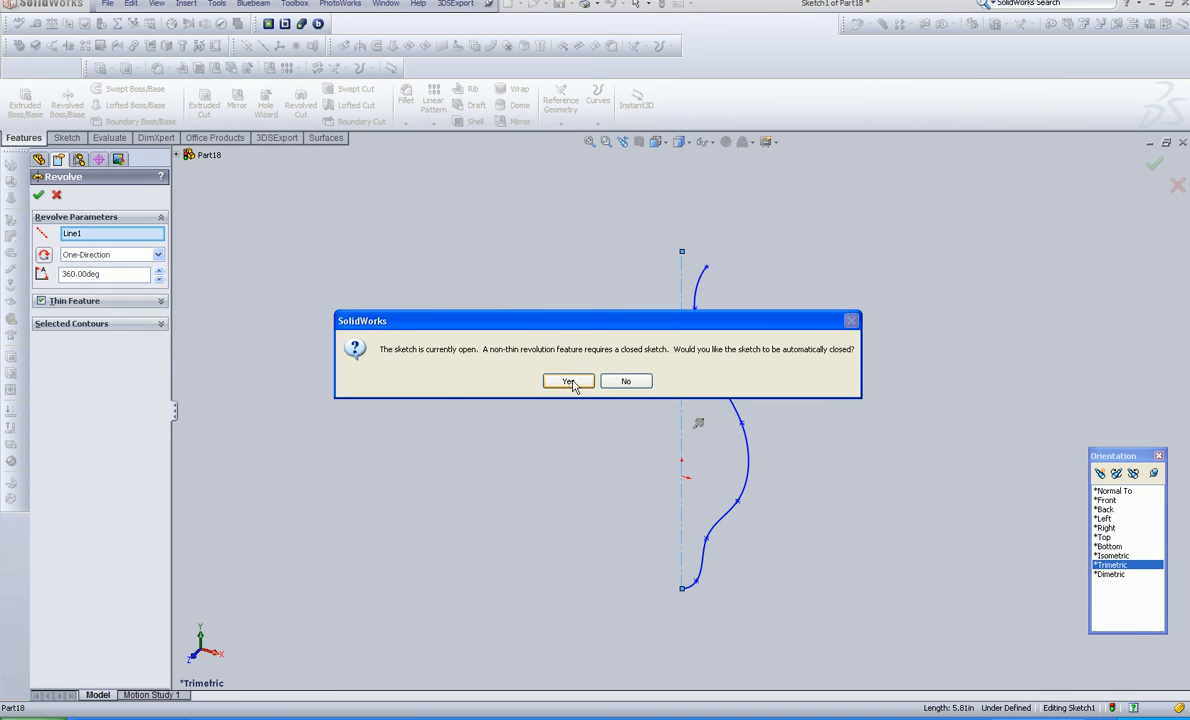
pyautogui.click(568, 381)
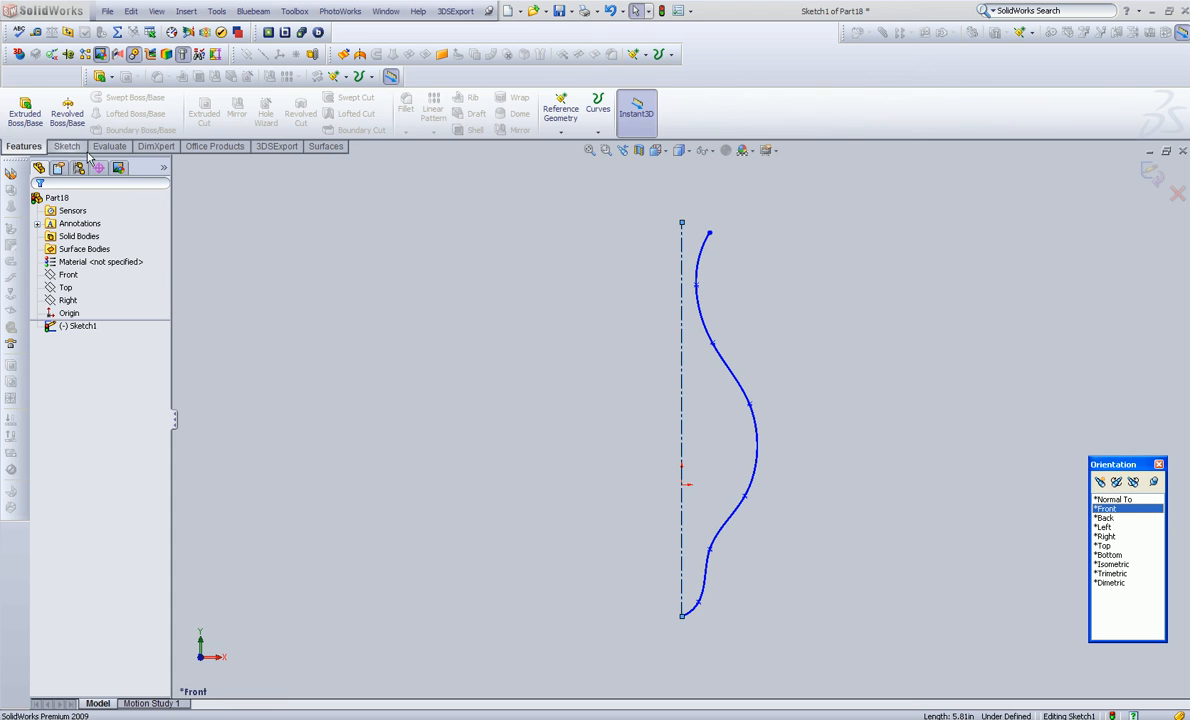
# Close the profile with lines from the spline top to the axis and along it, endpoint X 0
pyautogui.click(88, 97)
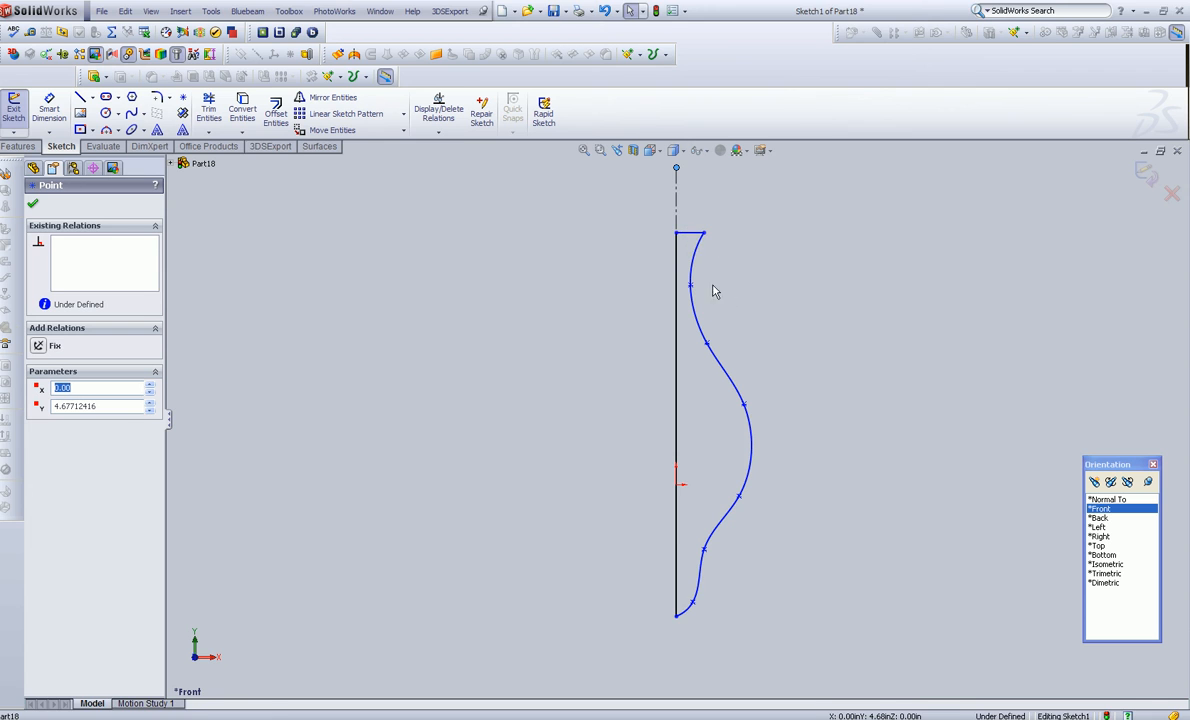
pyautogui.click(1106, 537)
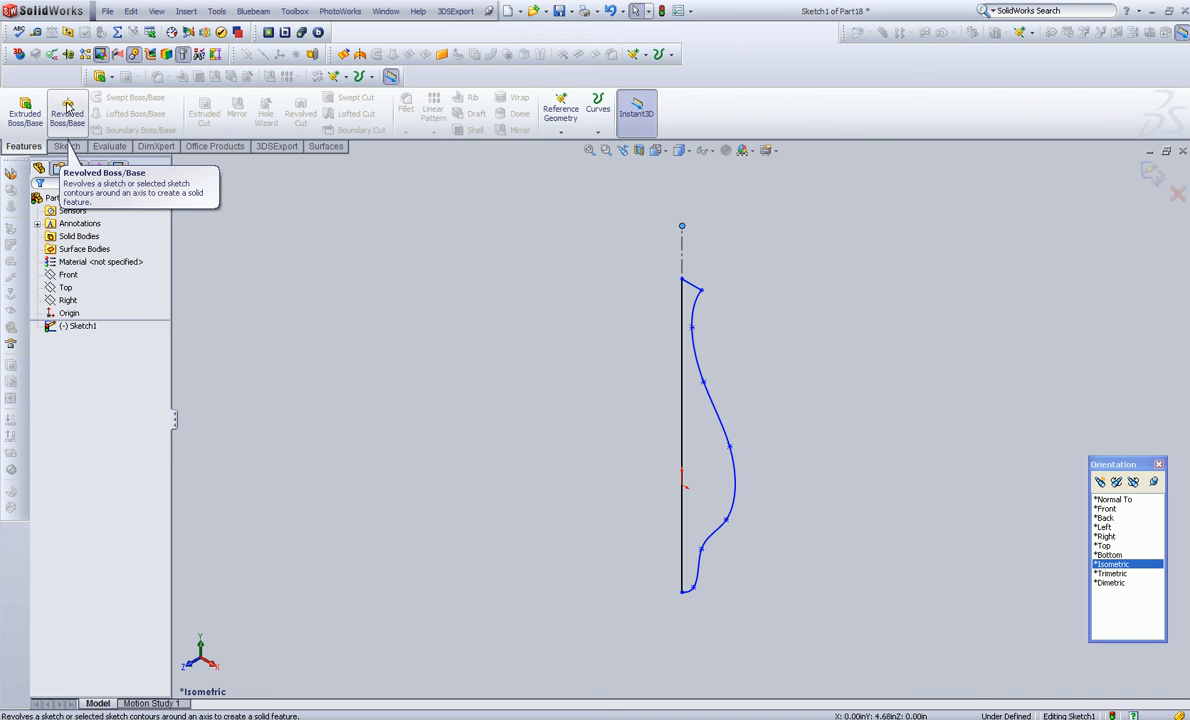
# Preview a 360° one-direction revolve of the profile about Line1
pyautogui.click(67, 110)
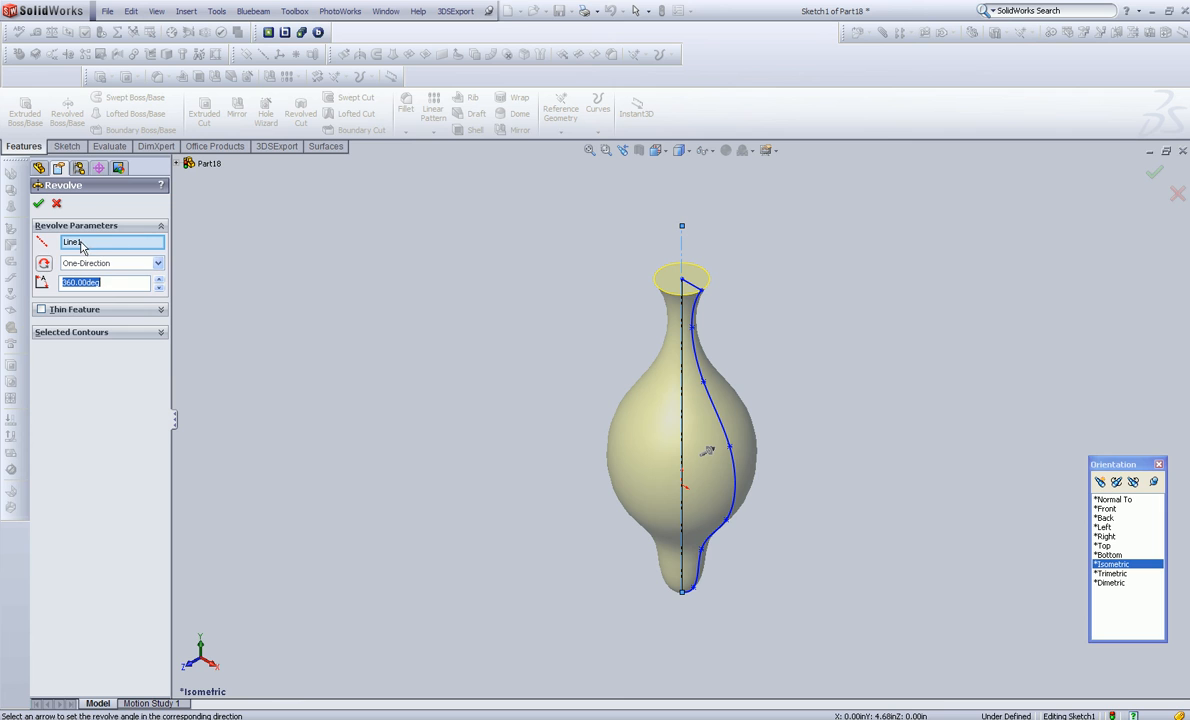
pyautogui.moveTo(685, 258)
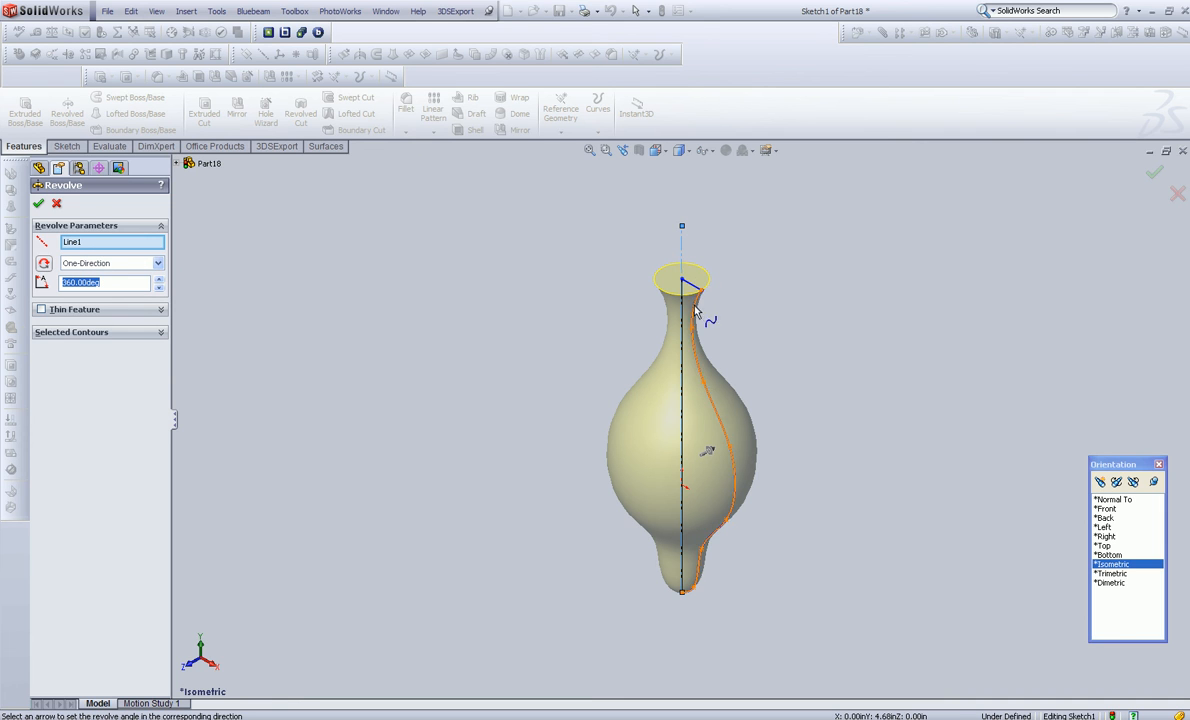
pyautogui.click(685, 290)
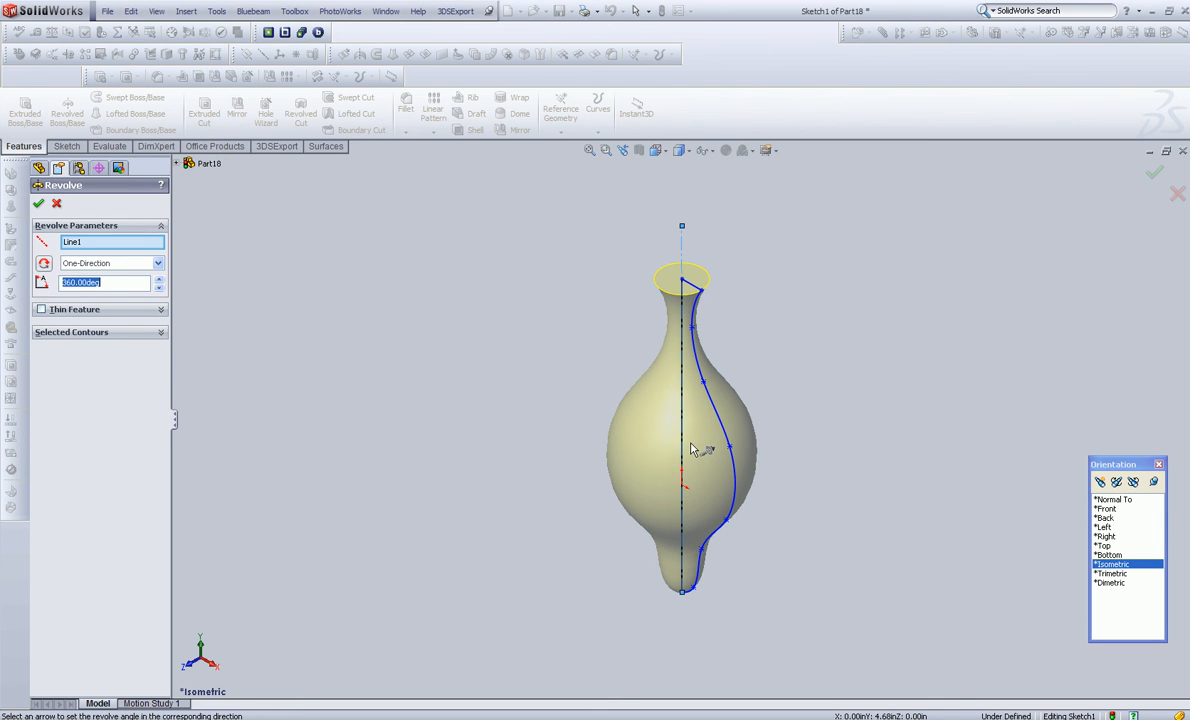
pyautogui.moveTo(700, 428)
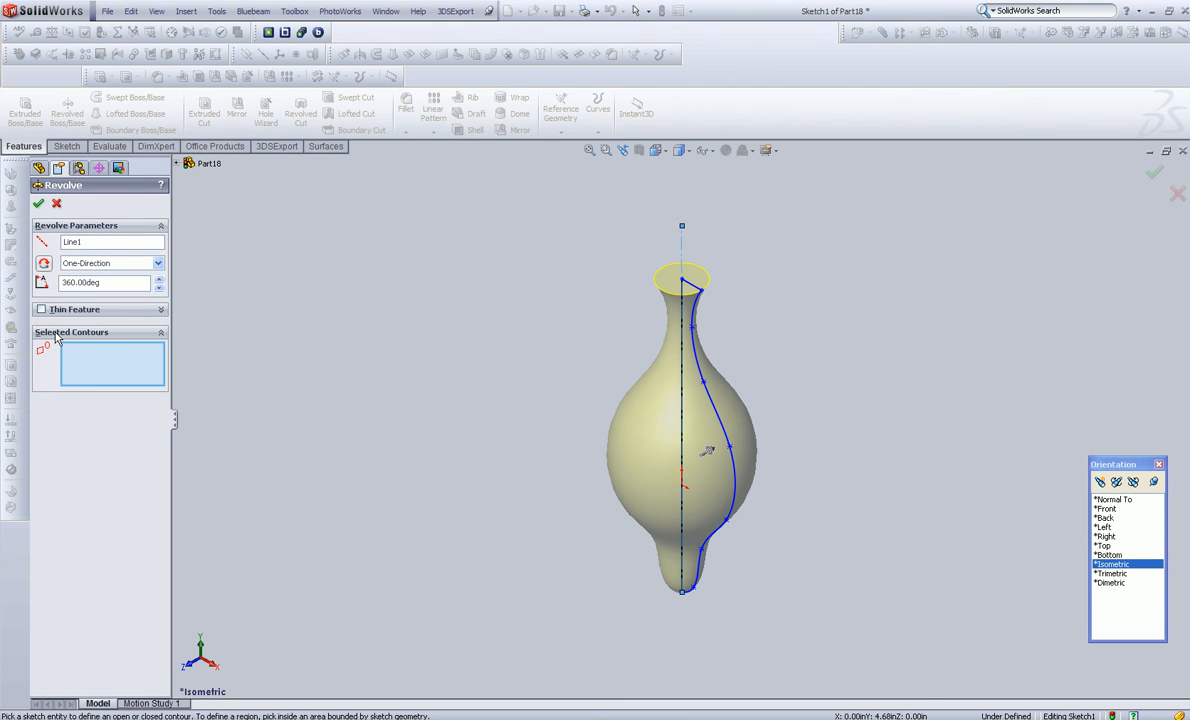
pyautogui.moveTo(617, 356)
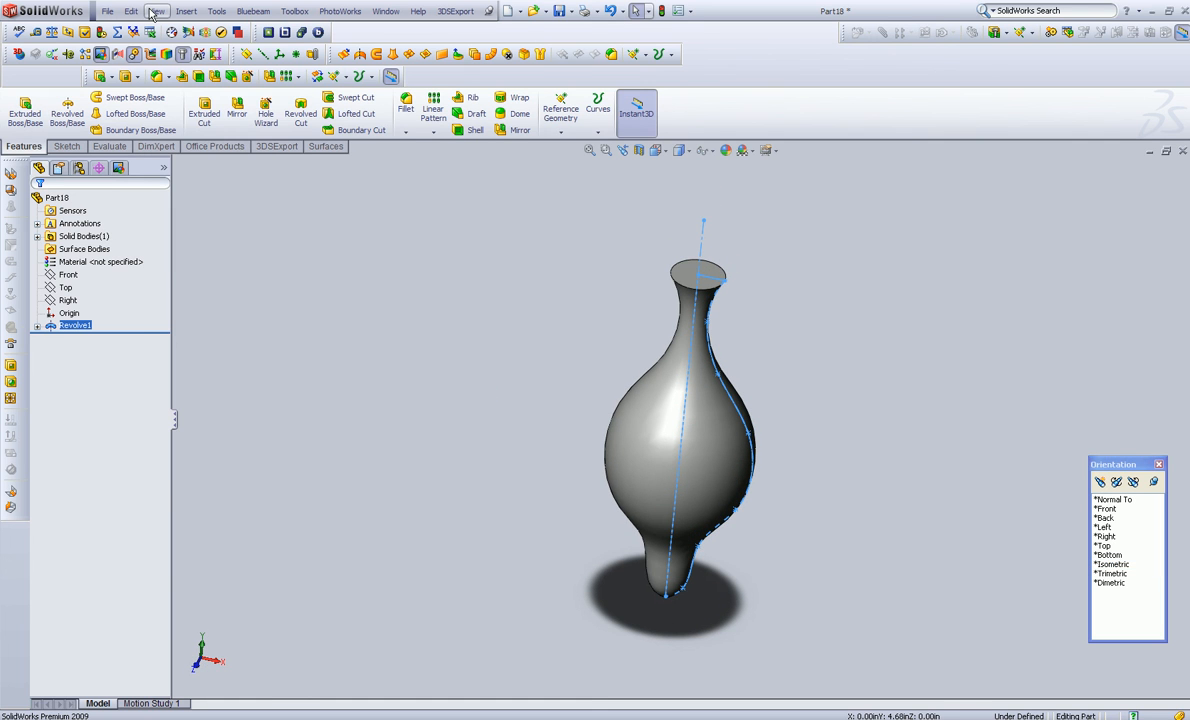
pyautogui.moveTo(830, 336)
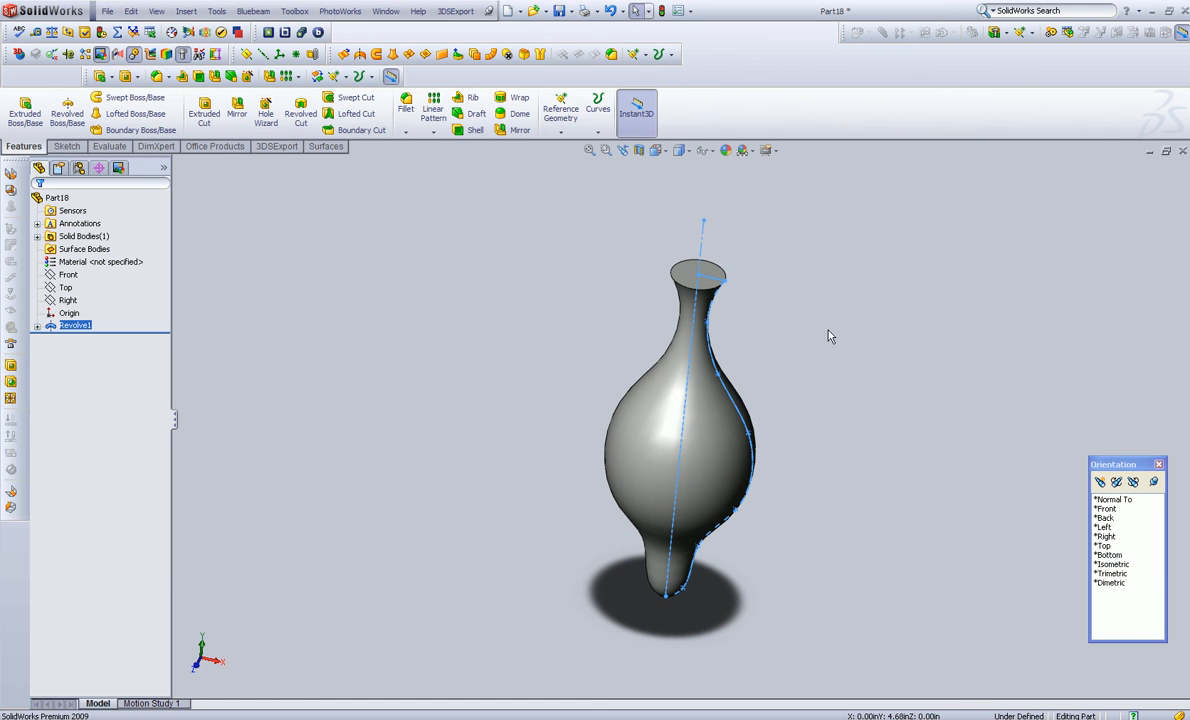